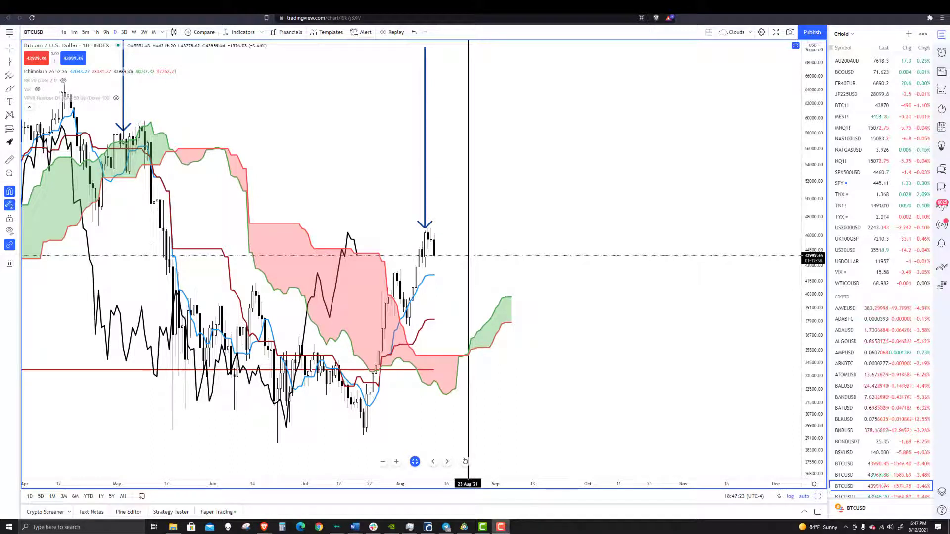
mouse_move(653, 301)
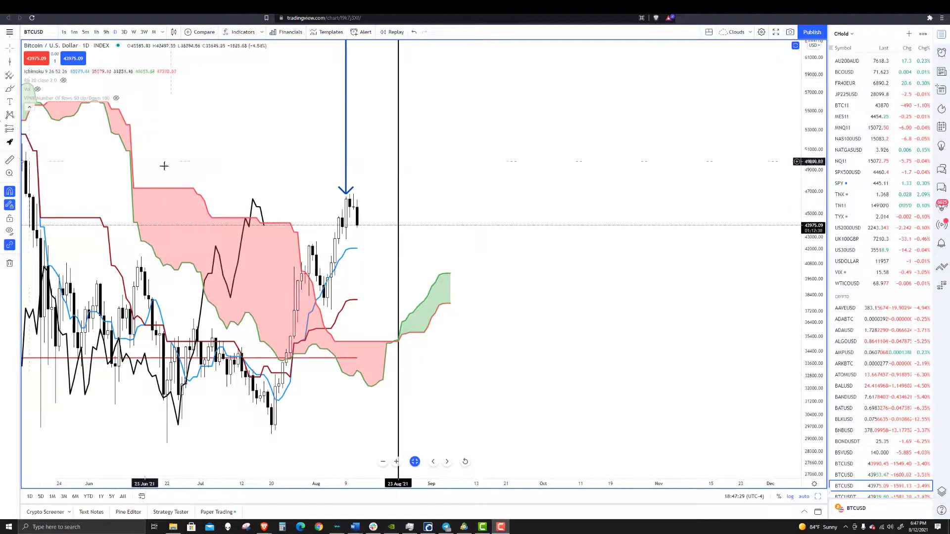
mouse_move(9, 128)
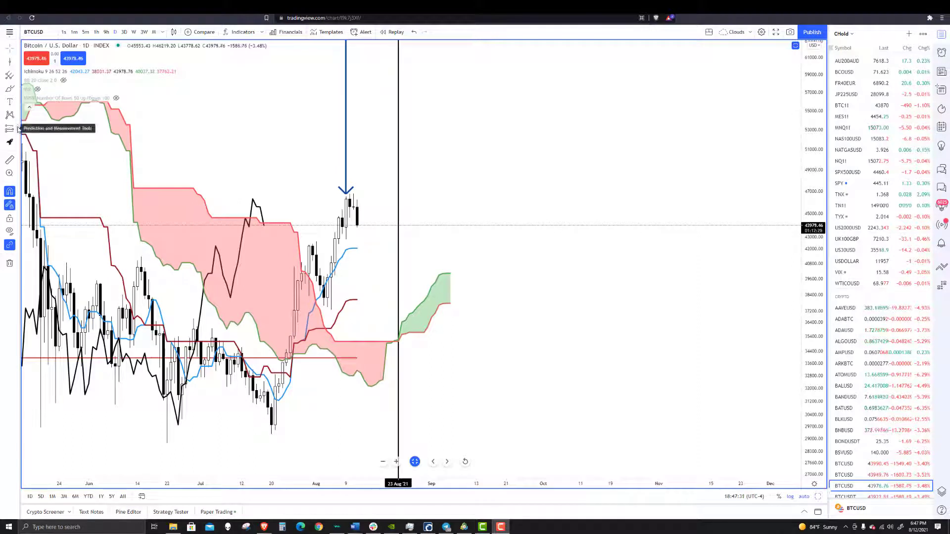
- Measure the roughly 2,512-point drop from Bitcoin's August high to the latest daily close
left_click(10, 128)
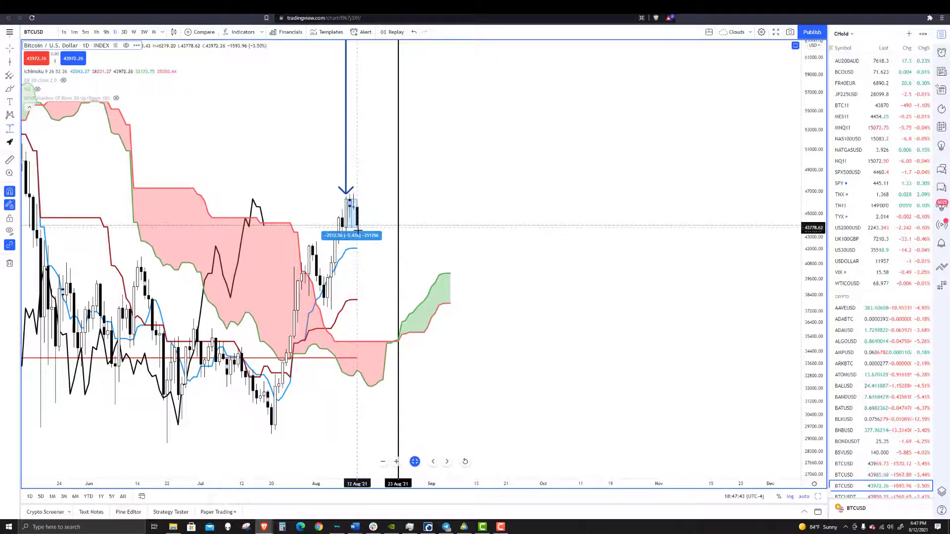
mouse_move(506, 230)
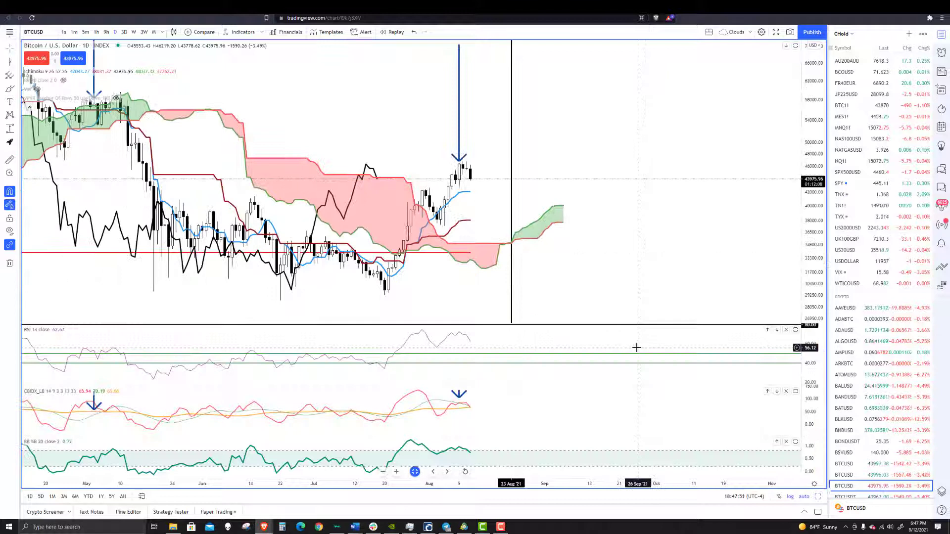
mouse_move(465, 417)
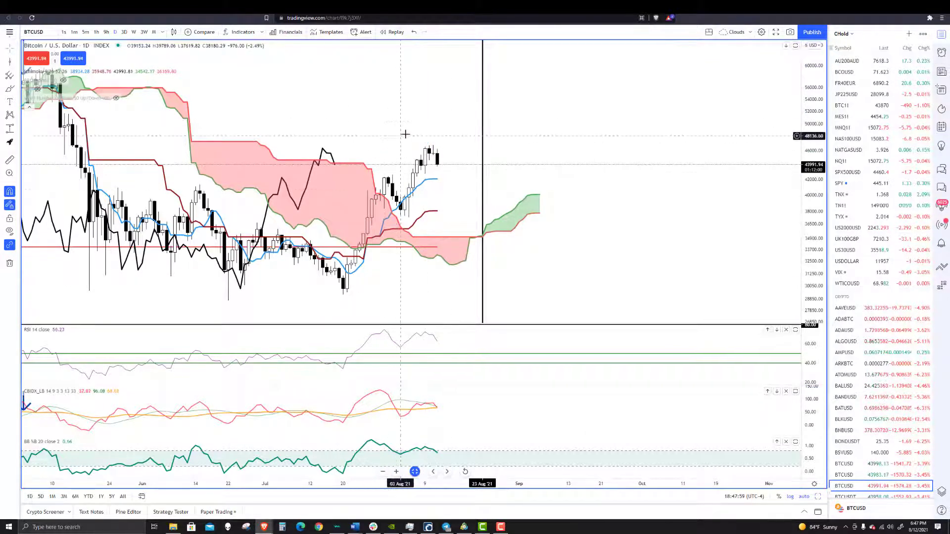
mouse_move(433, 411)
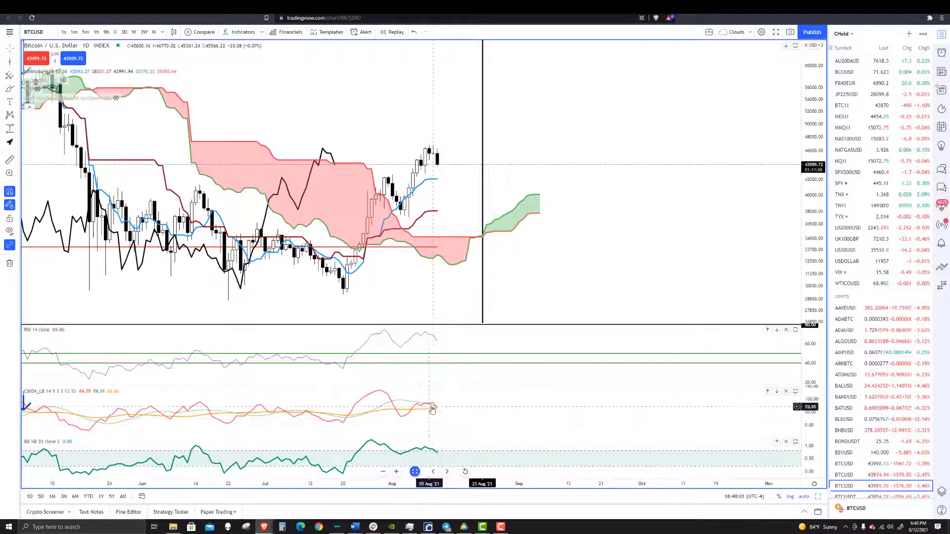
mouse_move(425, 406)
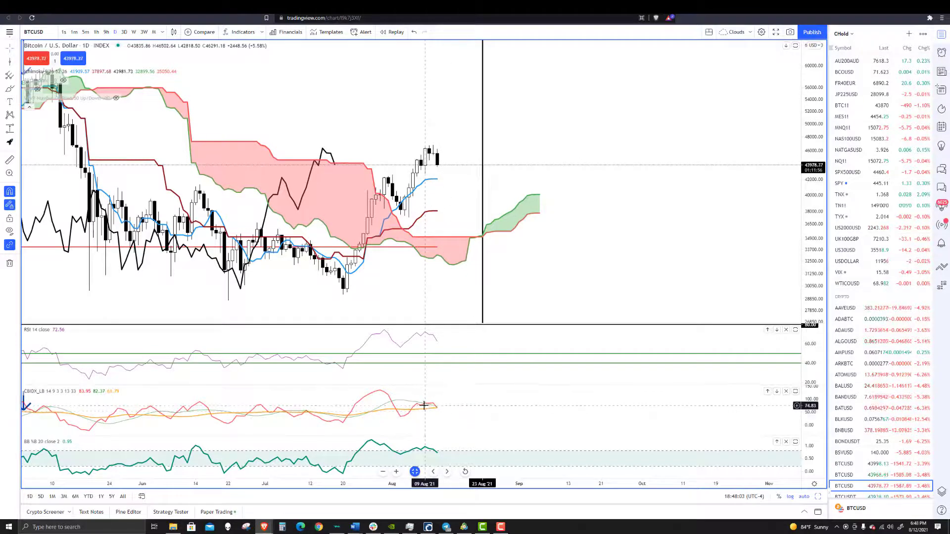
mouse_move(330, 408)
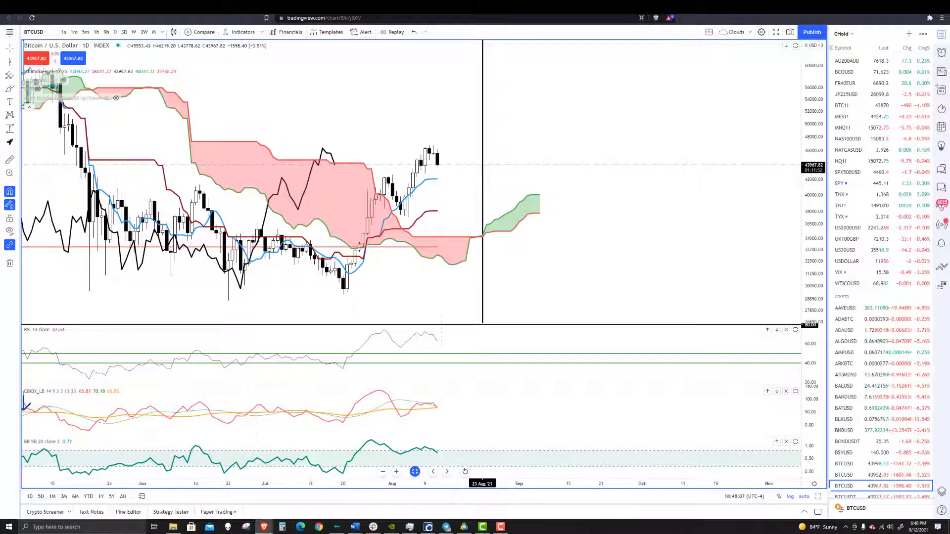
mouse_move(454, 345)
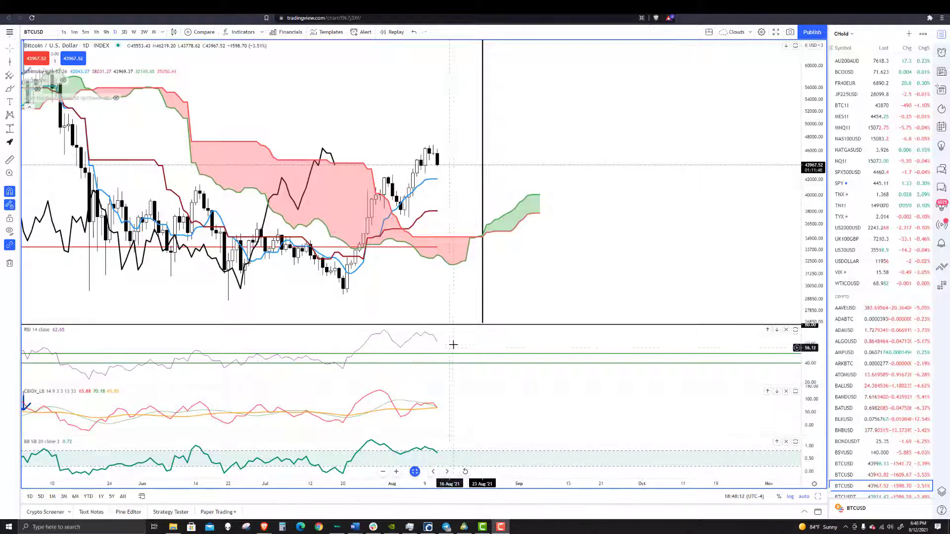
mouse_move(441, 454)
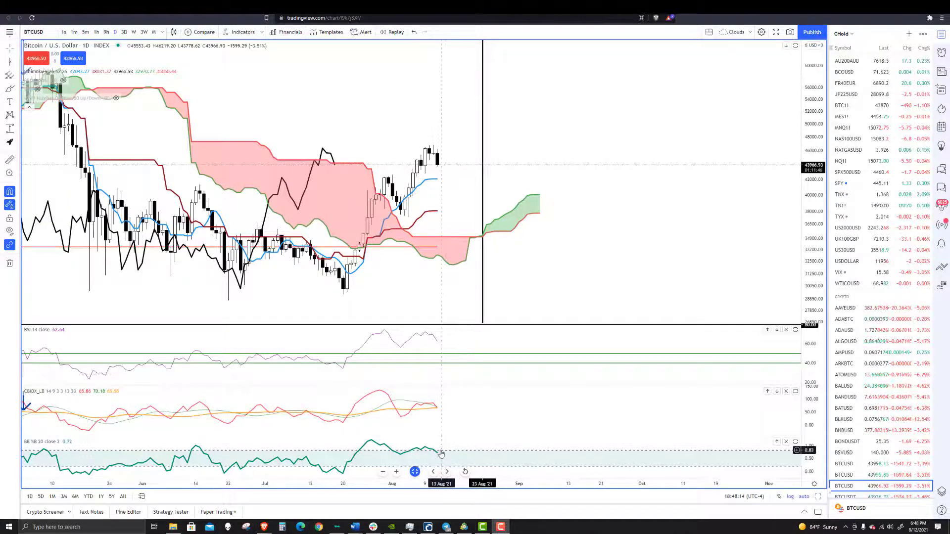
mouse_move(449, 453)
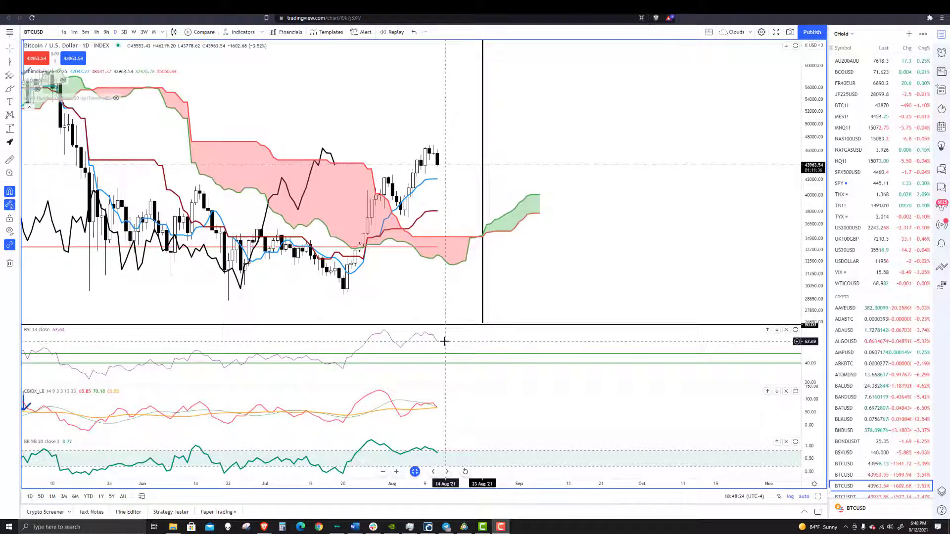
mouse_move(460, 358)
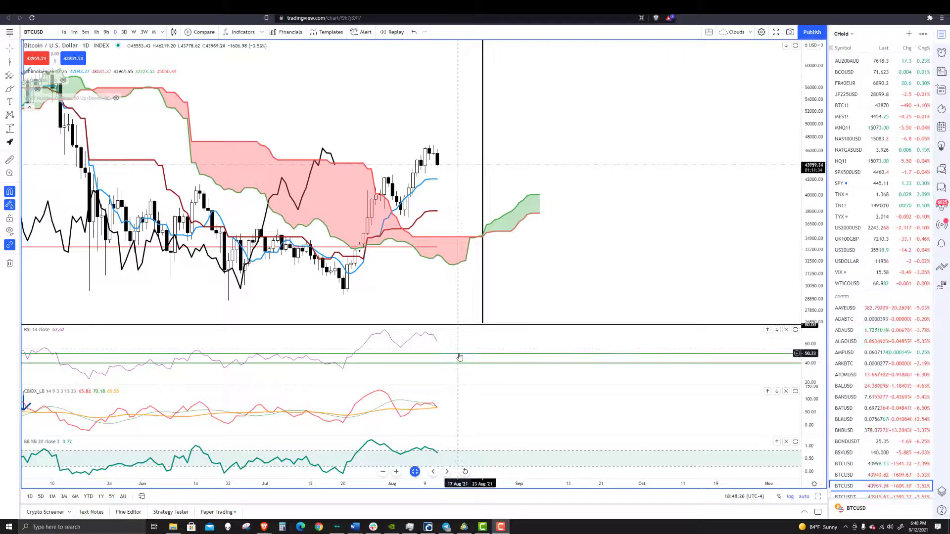
mouse_move(449, 351)
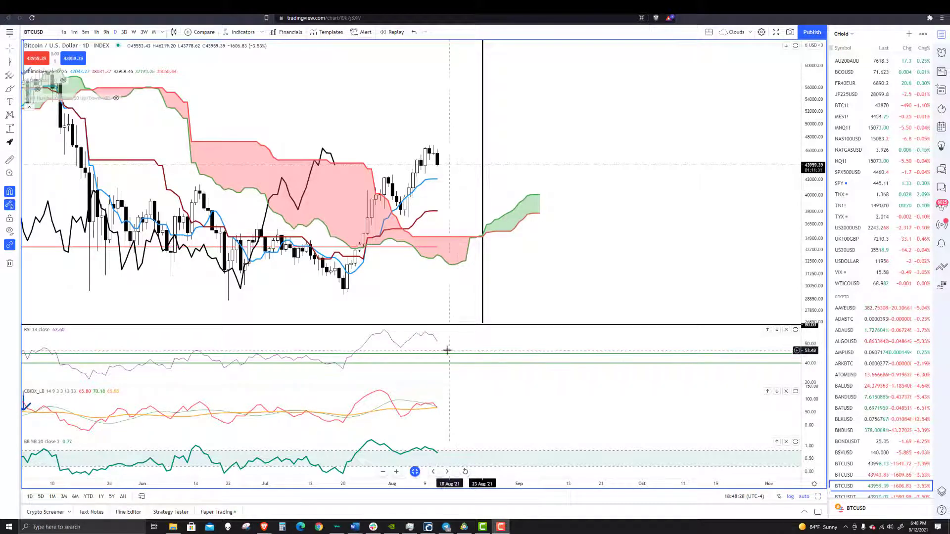
mouse_move(440, 198)
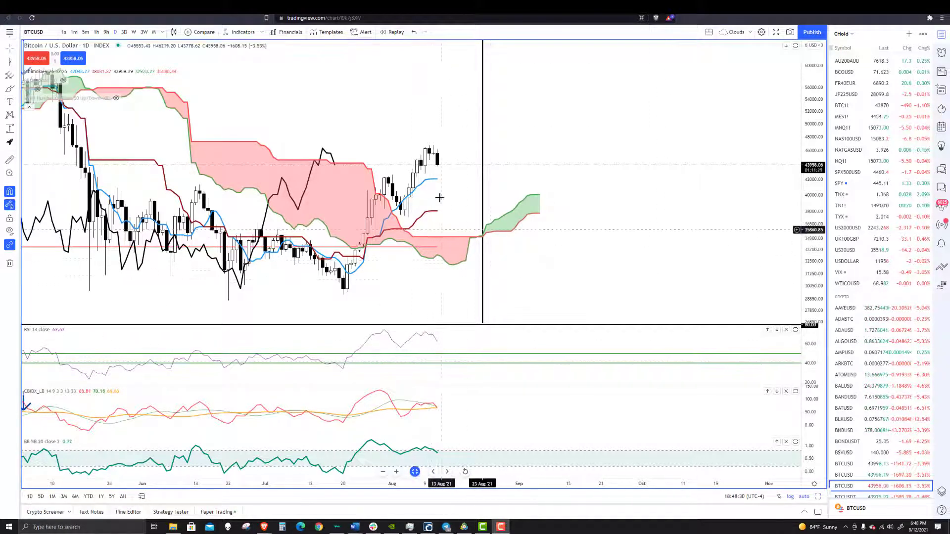
mouse_move(442, 171)
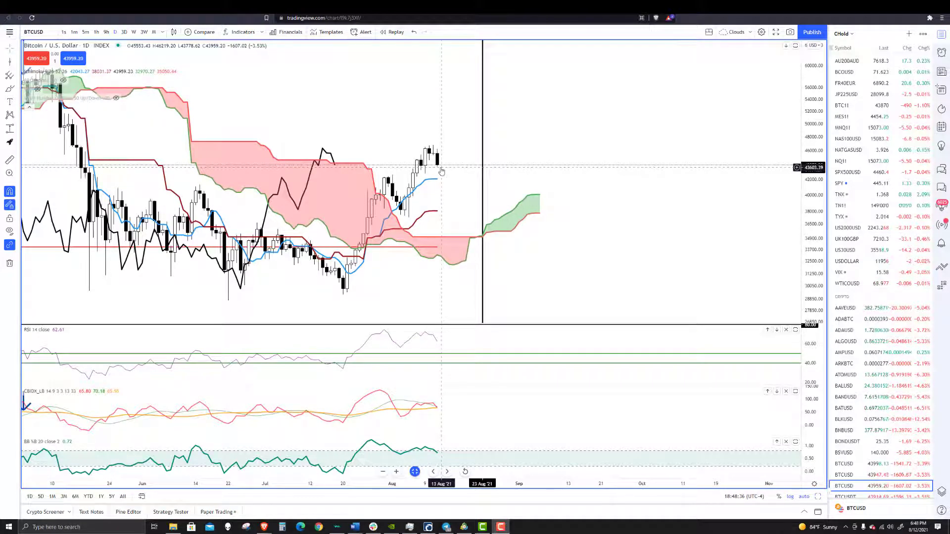
mouse_move(441, 169)
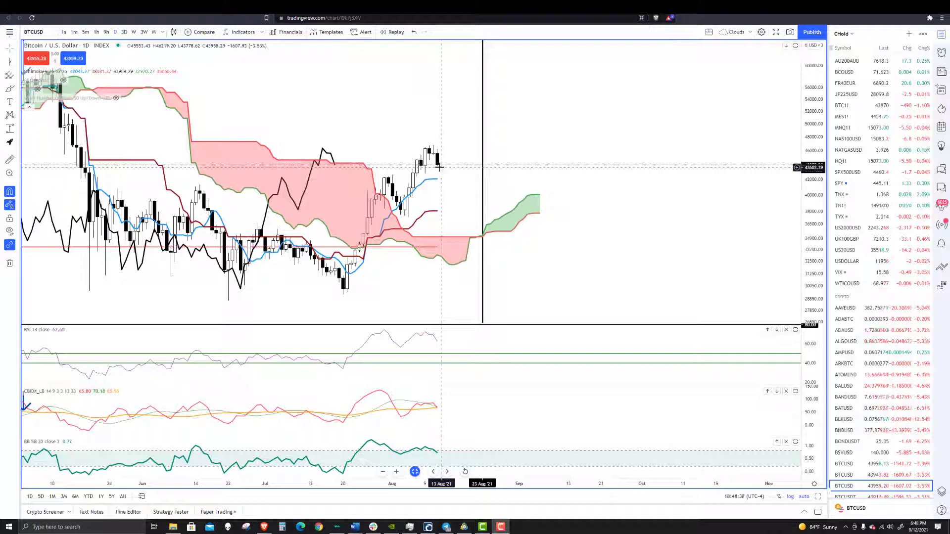
mouse_move(451, 230)
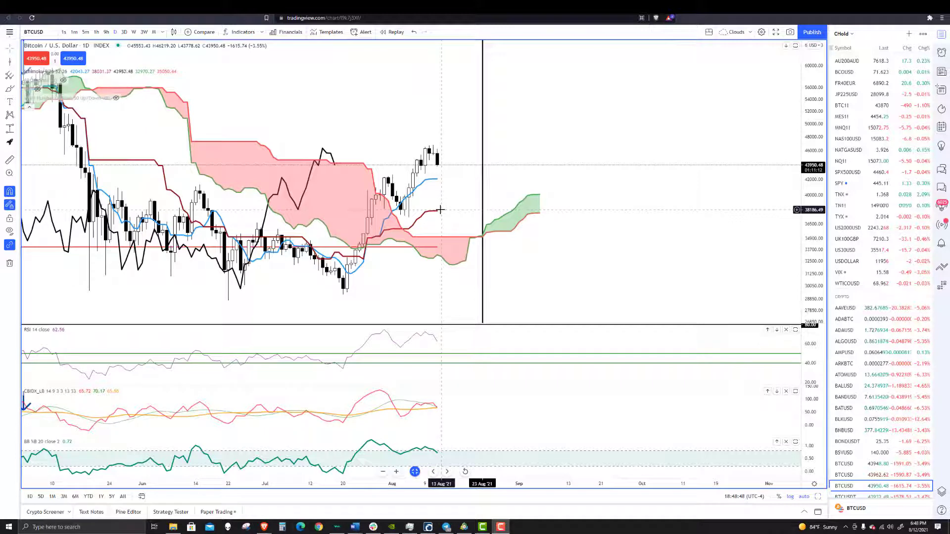
mouse_move(441, 272)
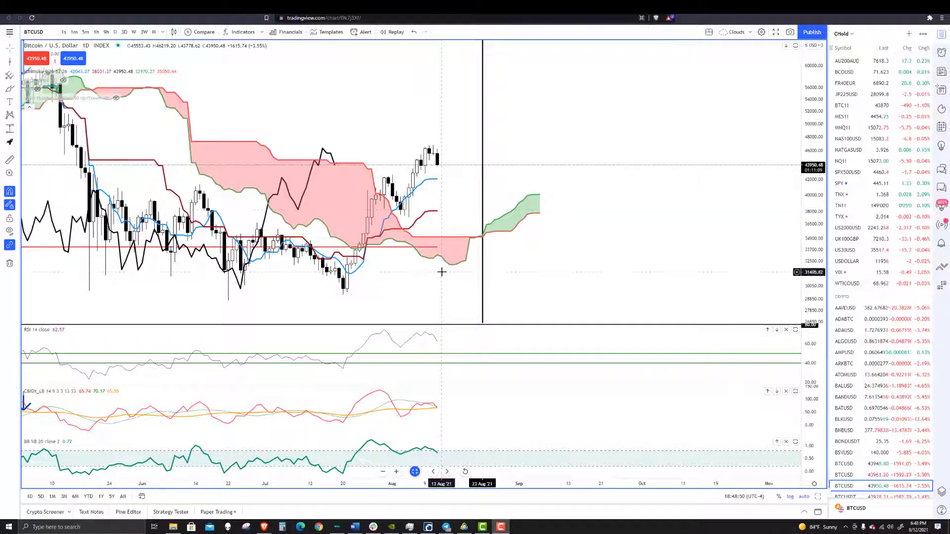
mouse_move(436, 264)
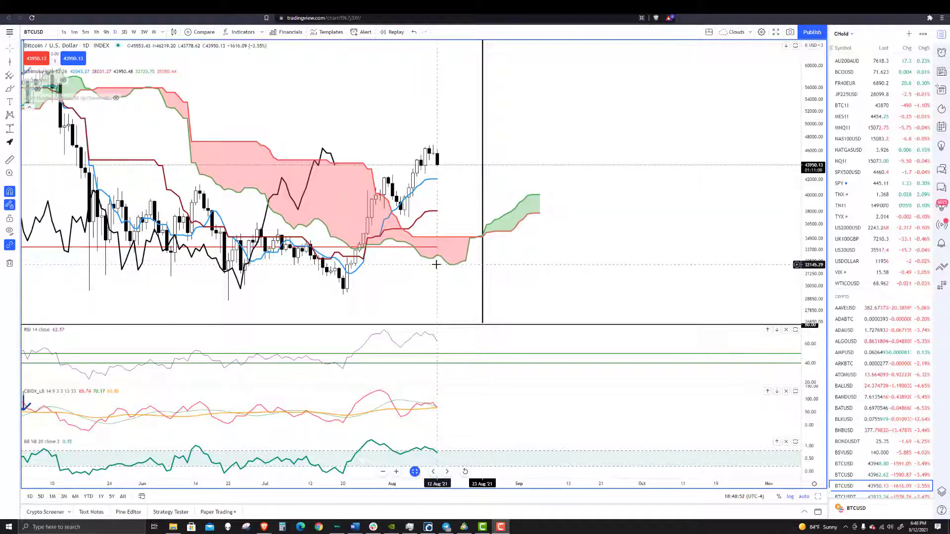
mouse_move(442, 350)
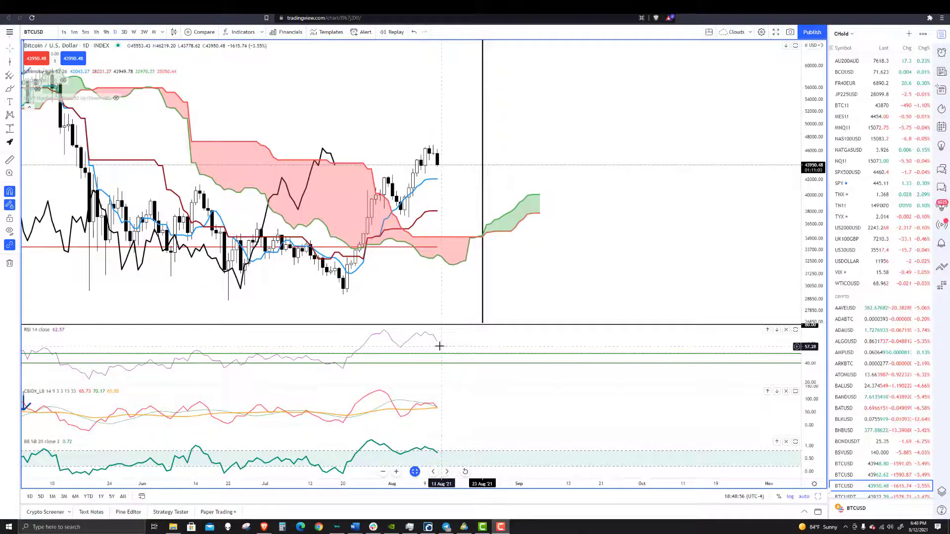
mouse_move(403, 414)
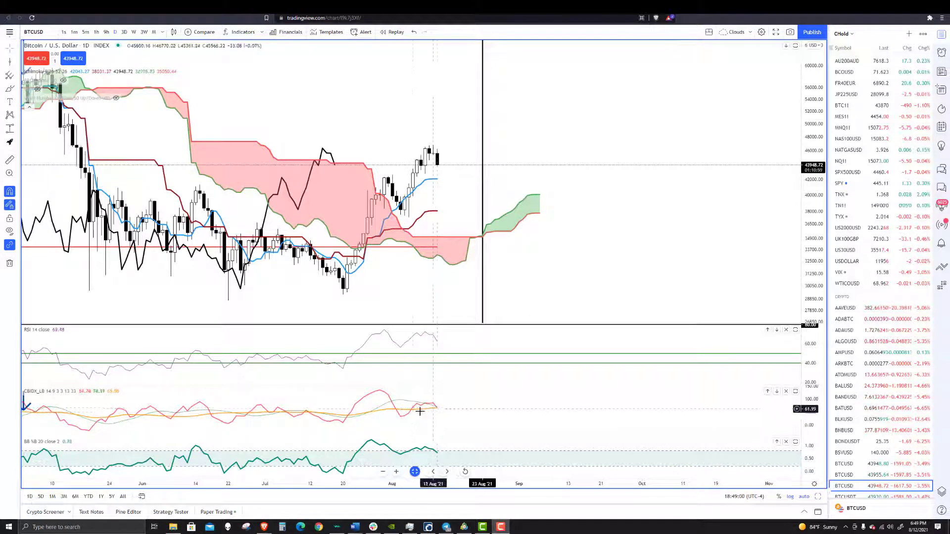
mouse_move(437, 412)
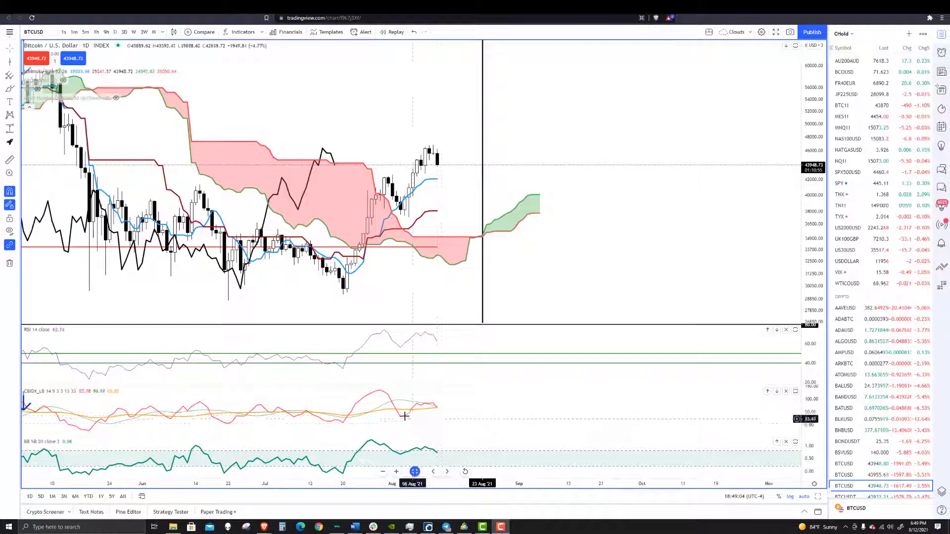
mouse_move(401, 417)
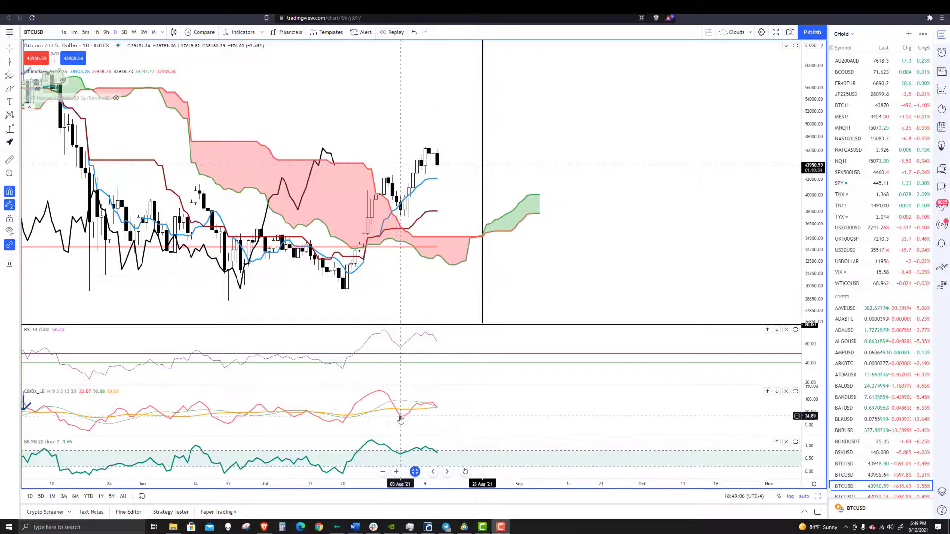
mouse_move(393, 223)
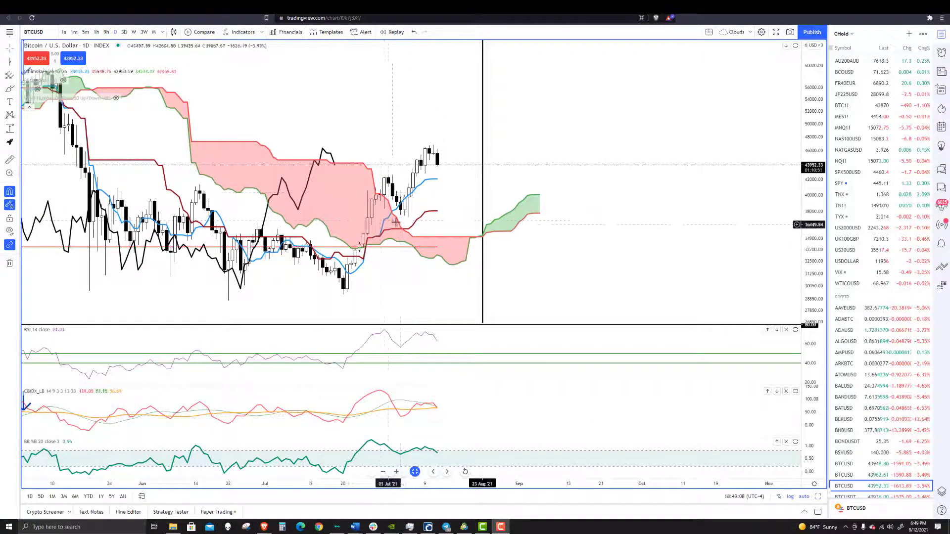
mouse_move(400, 218)
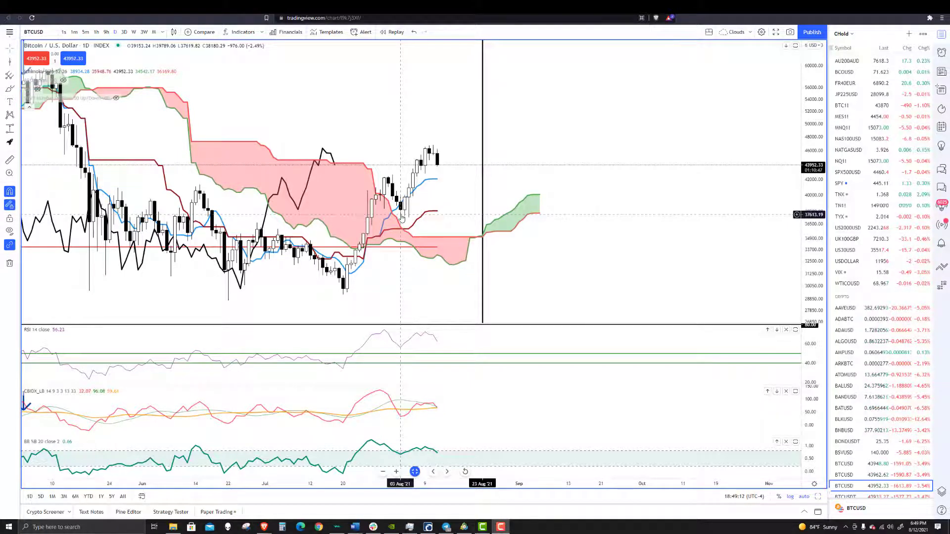
mouse_move(401, 414)
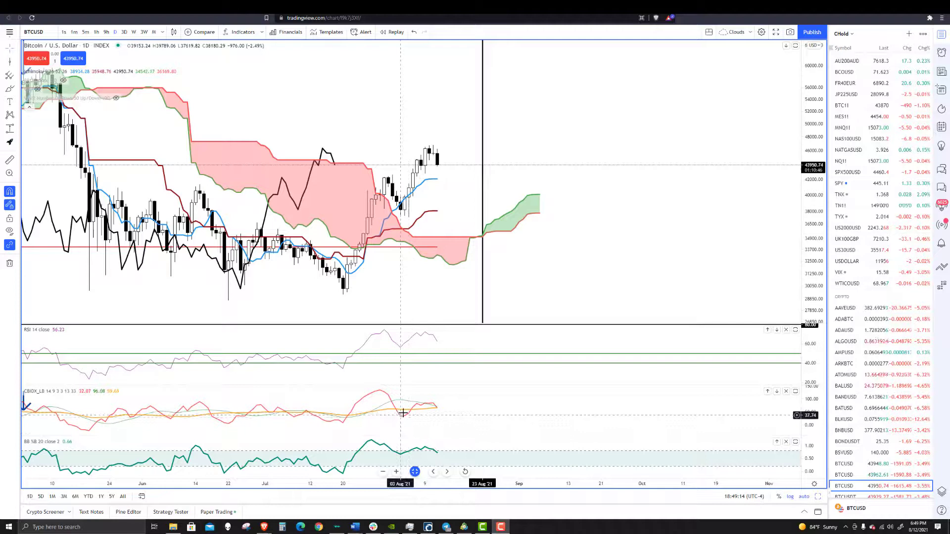
mouse_move(438, 414)
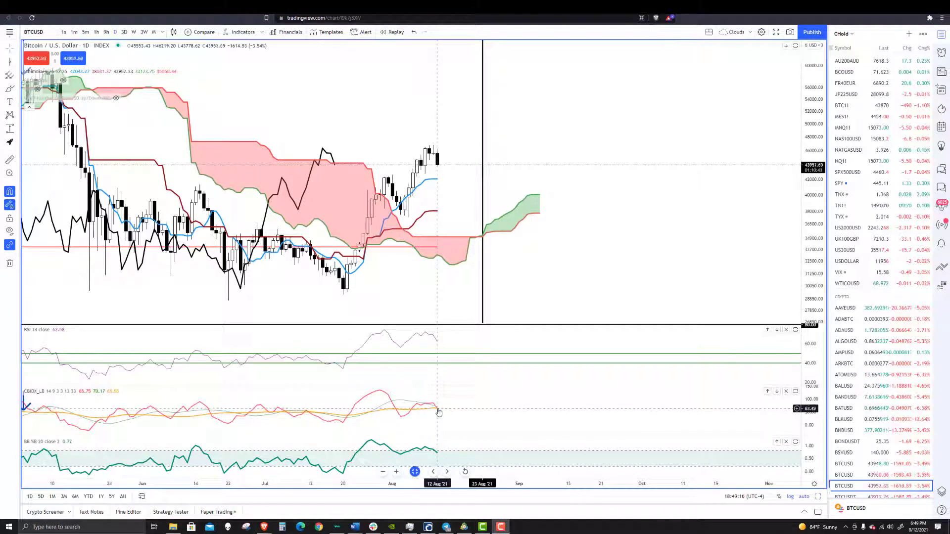
mouse_move(434, 425)
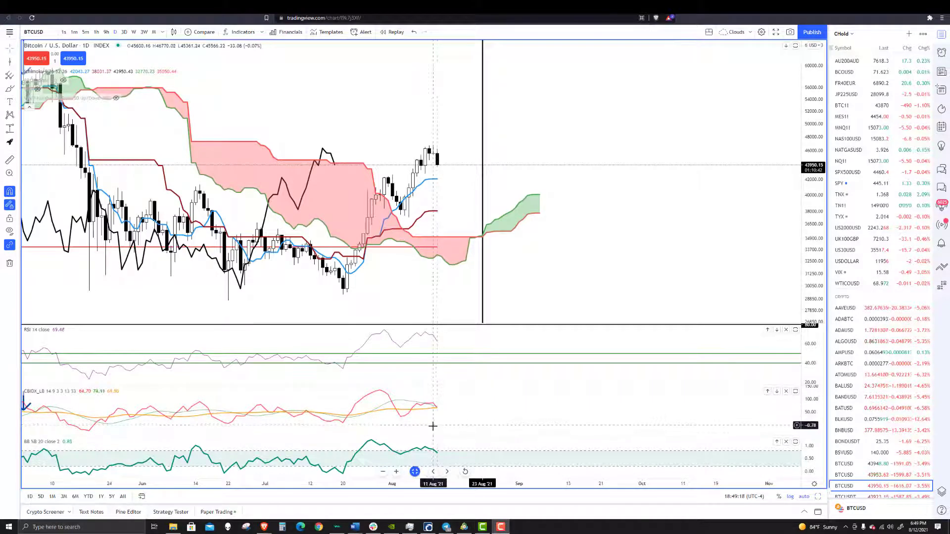
mouse_move(400, 418)
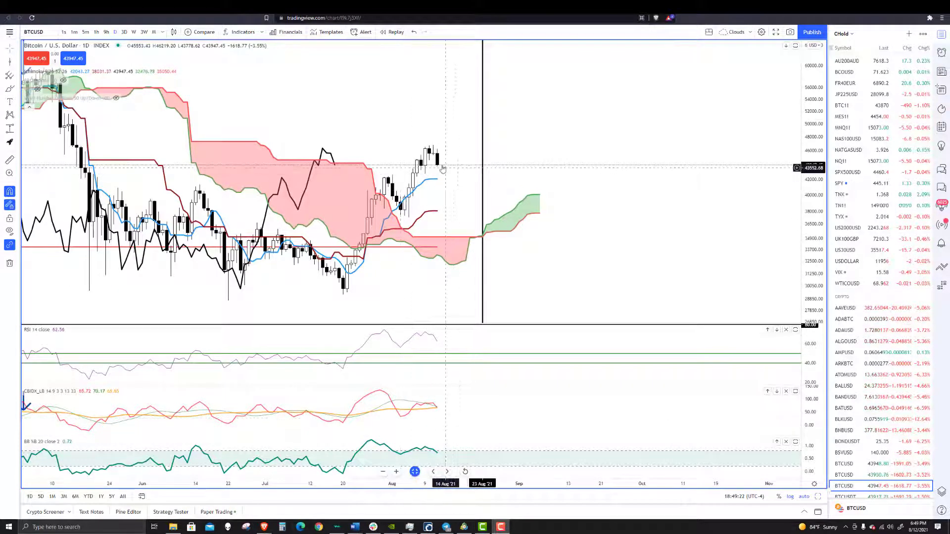
mouse_move(437, 190)
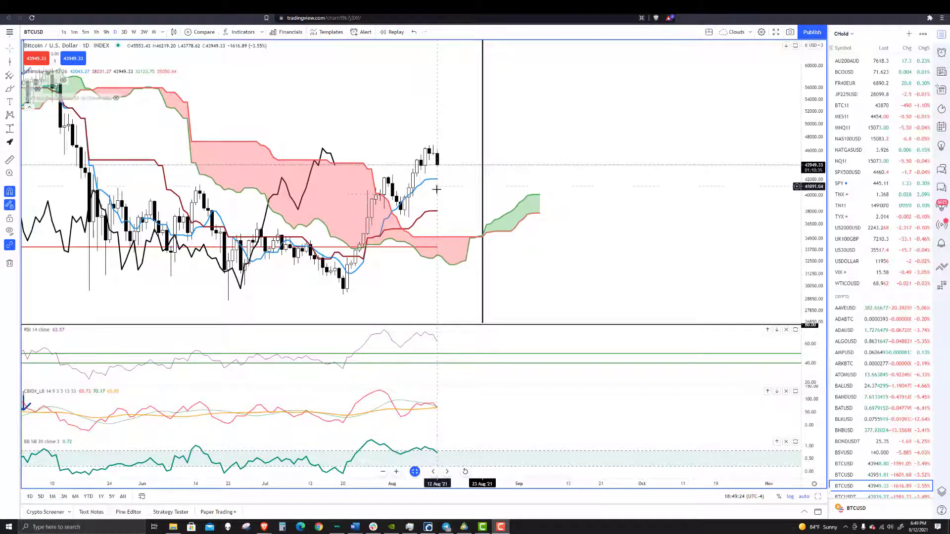
mouse_move(397, 214)
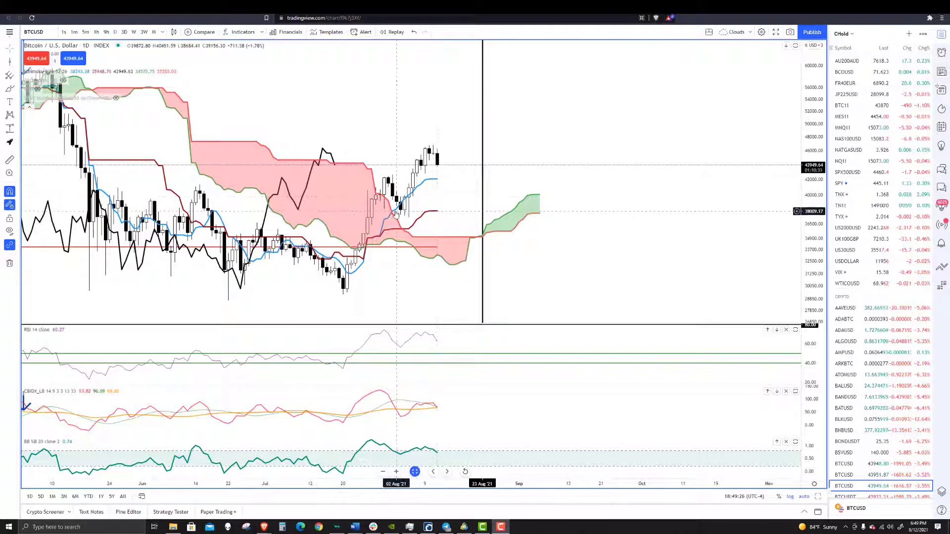
mouse_move(400, 217)
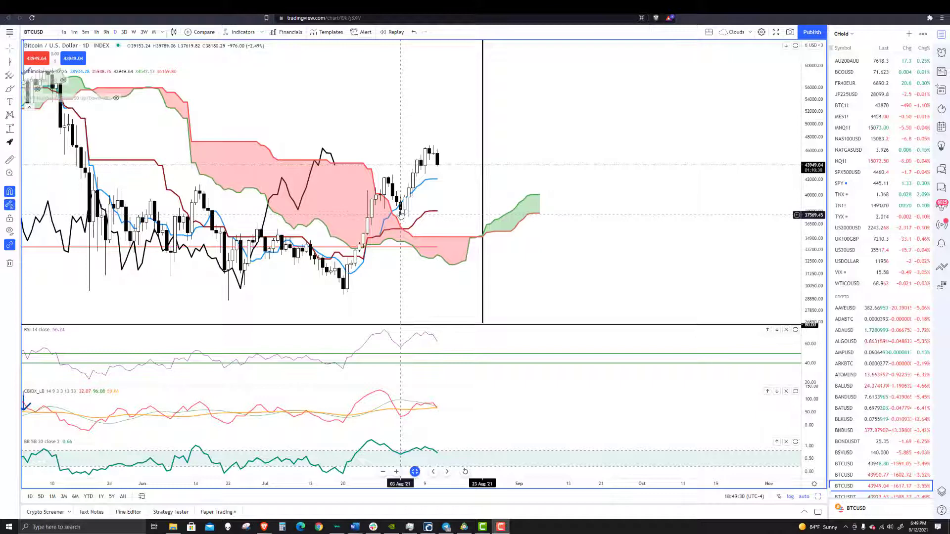
mouse_move(408, 211)
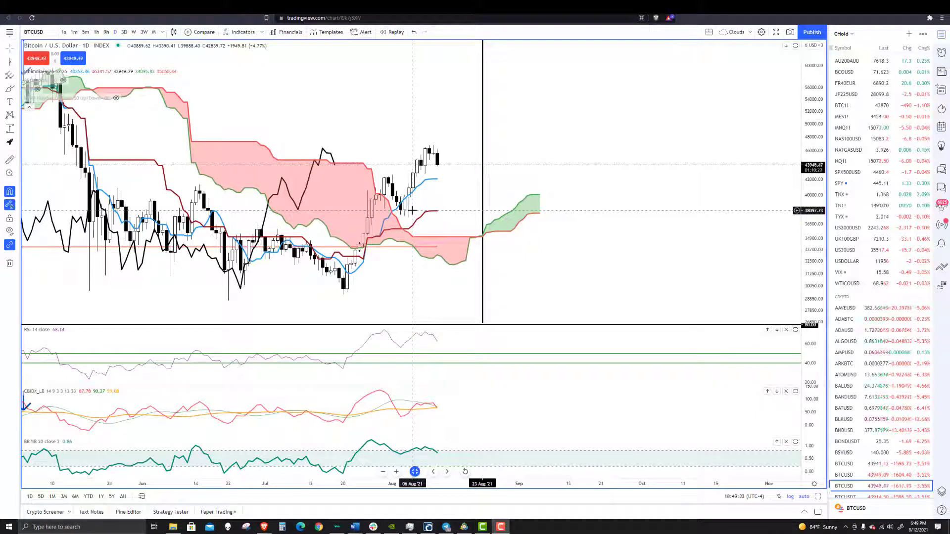
mouse_move(431, 201)
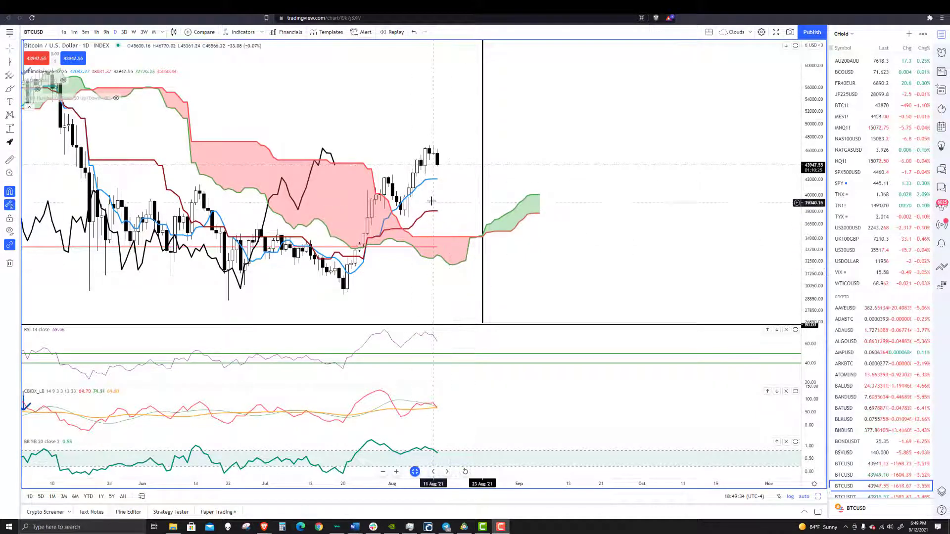
mouse_move(400, 408)
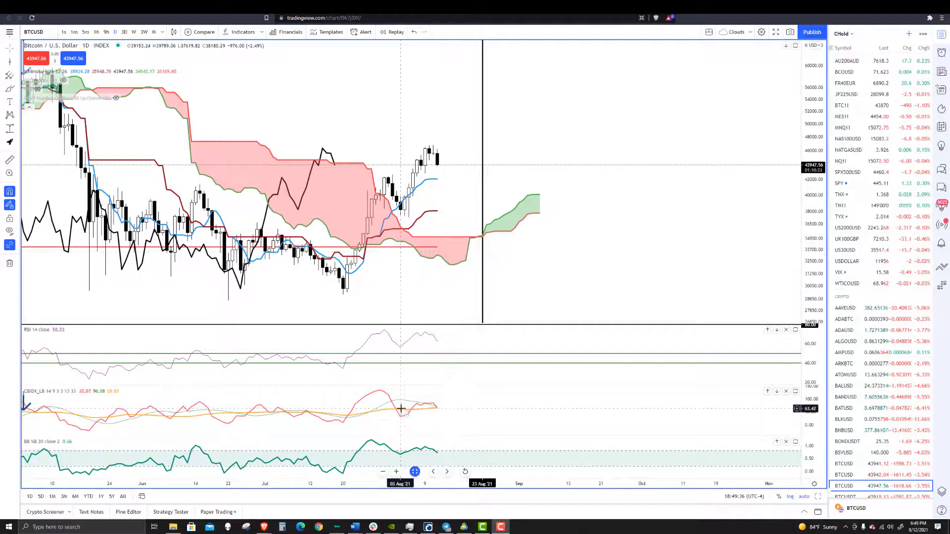
mouse_move(337, 289)
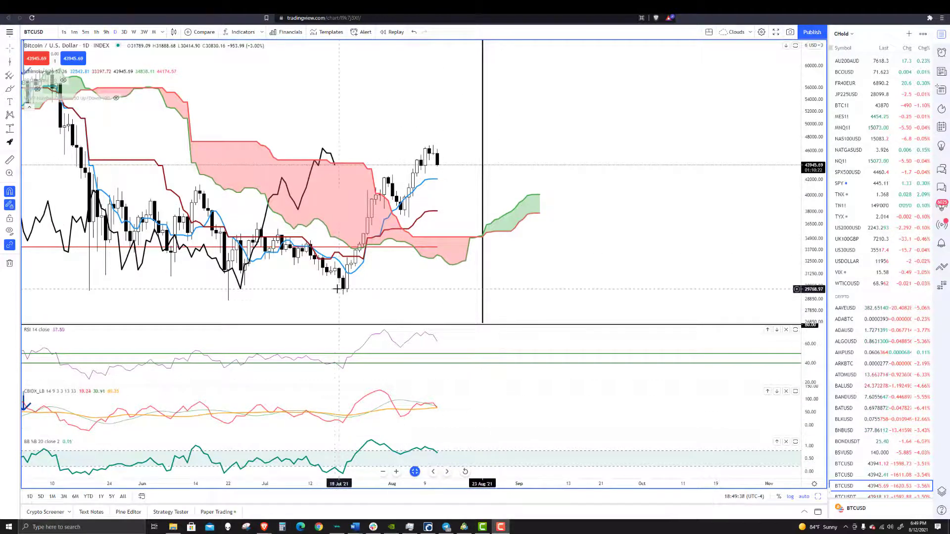
mouse_move(344, 295)
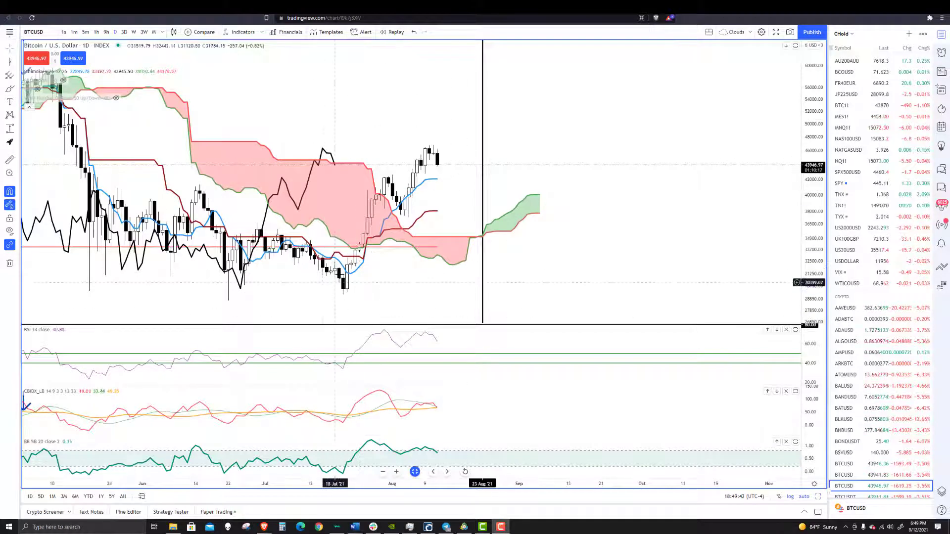
mouse_move(445, 210)
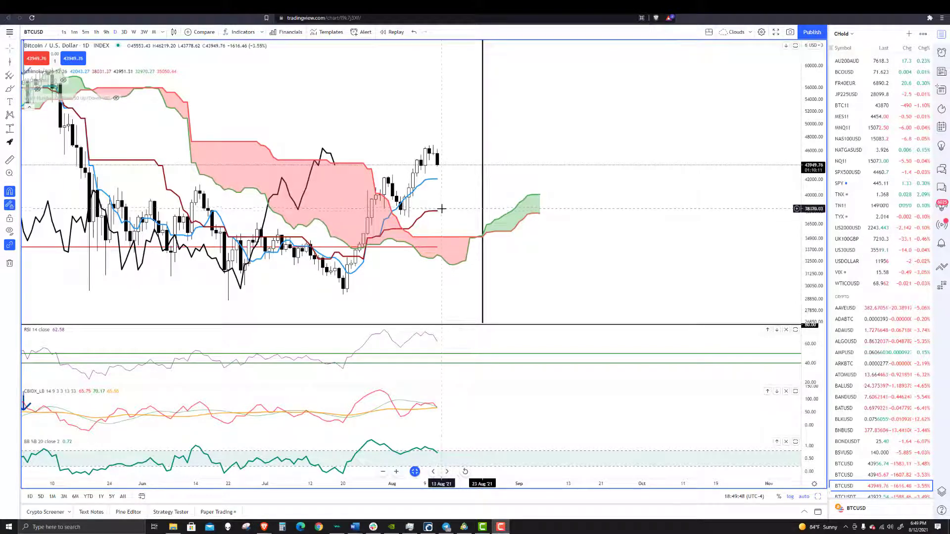
mouse_move(471, 430)
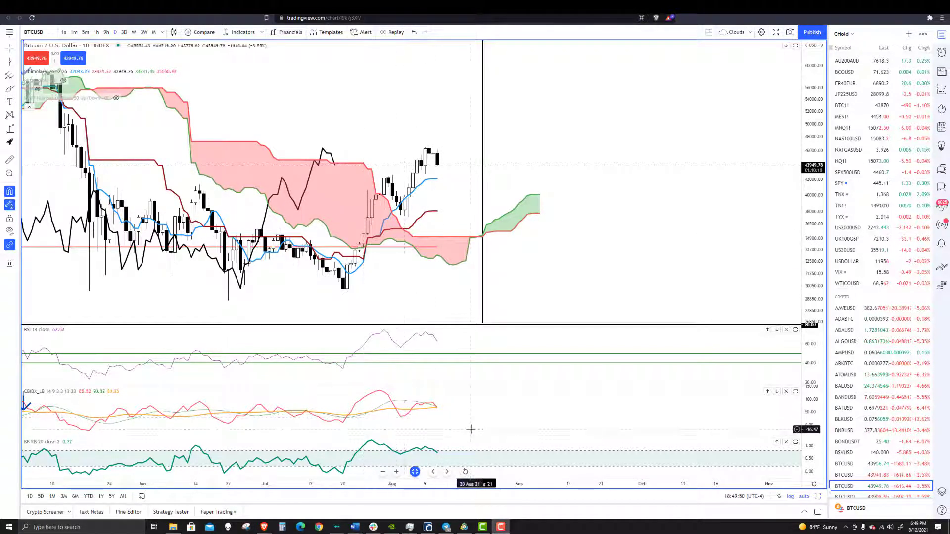
mouse_move(454, 426)
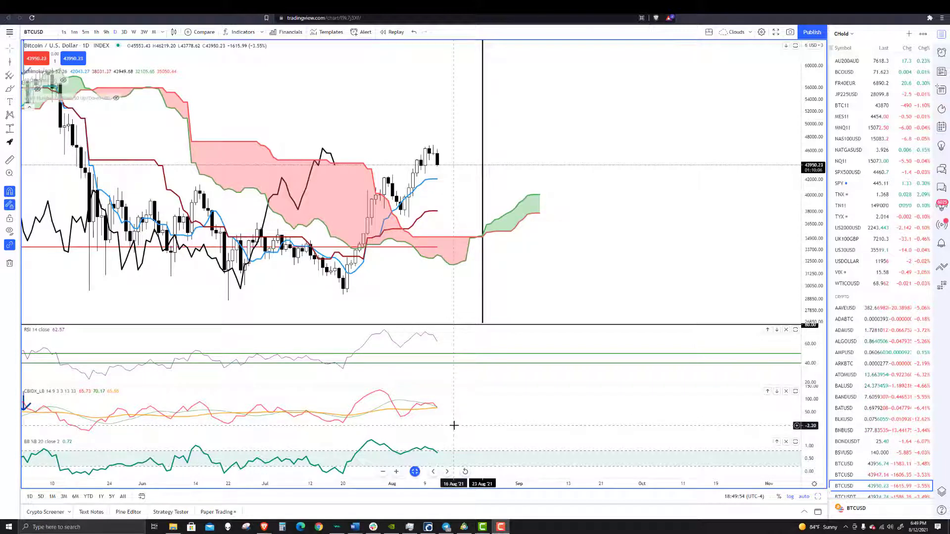
mouse_move(483, 351)
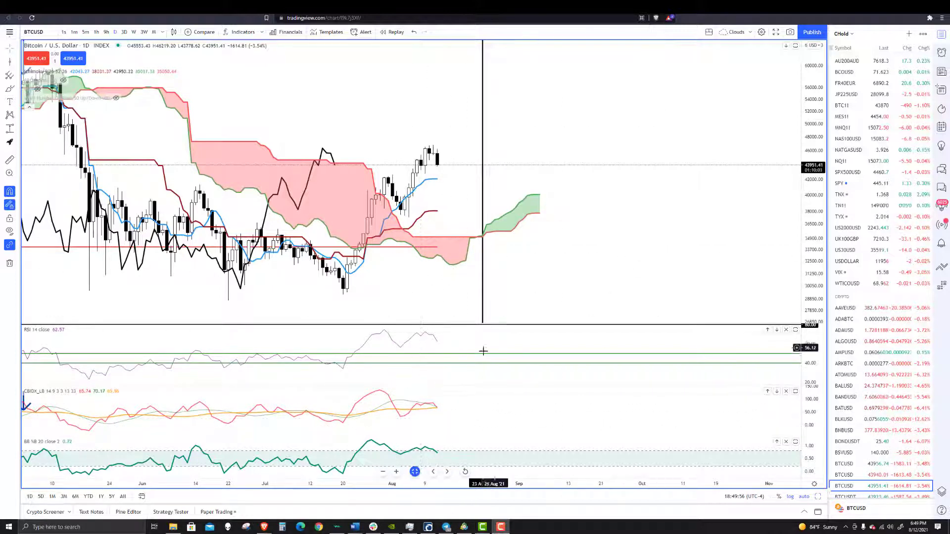
mouse_move(547, 285)
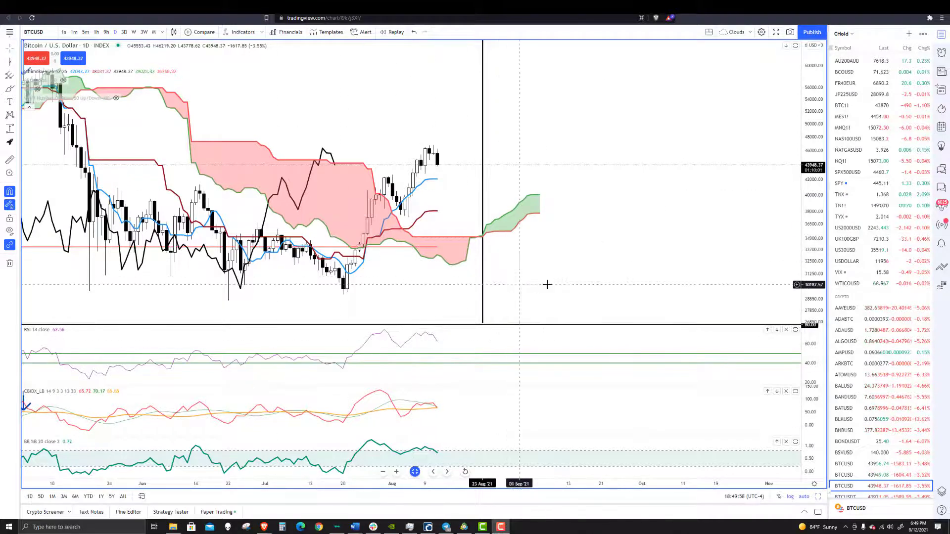
mouse_move(612, 314)
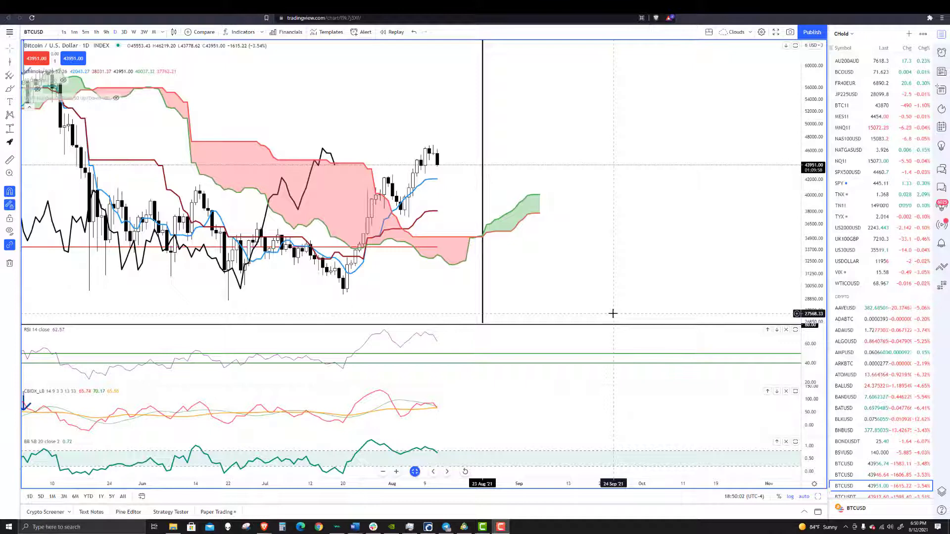
mouse_move(432, 222)
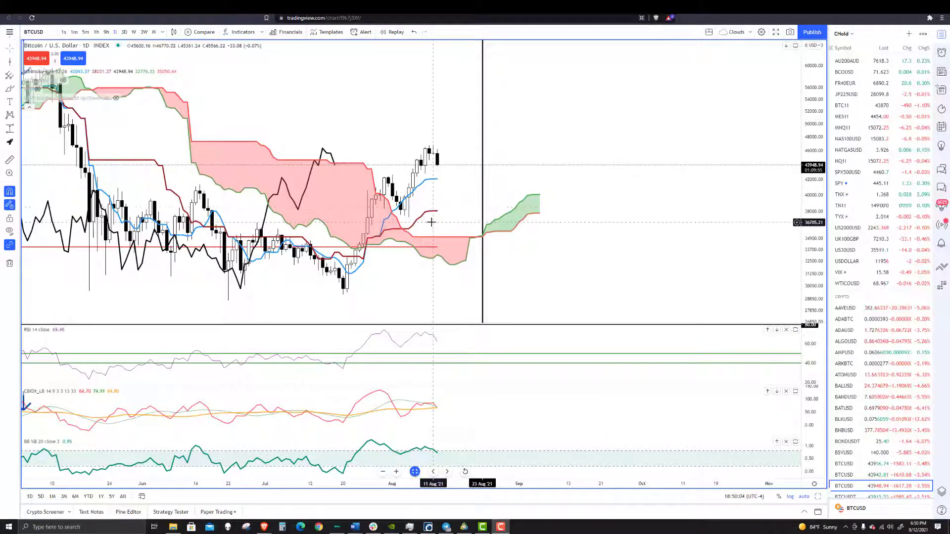
mouse_move(501, 304)
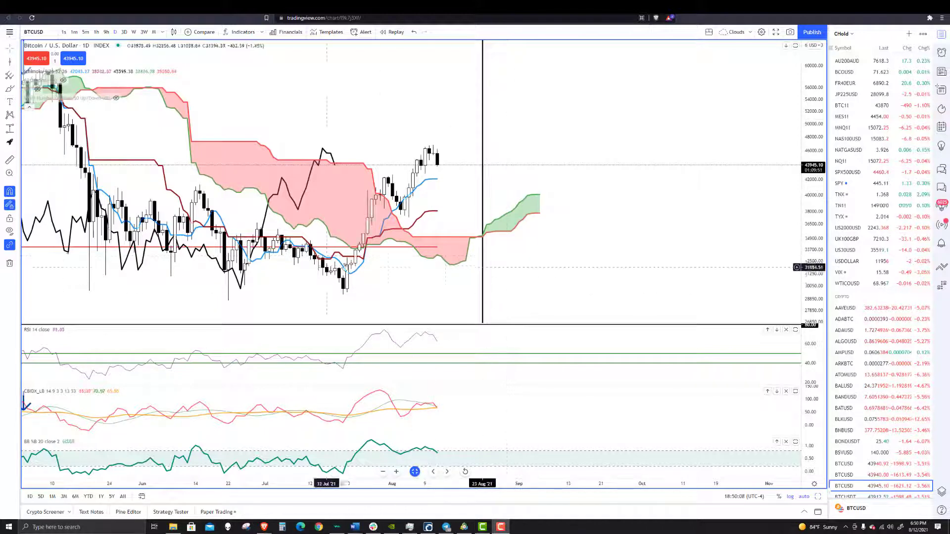
mouse_move(443, 292)
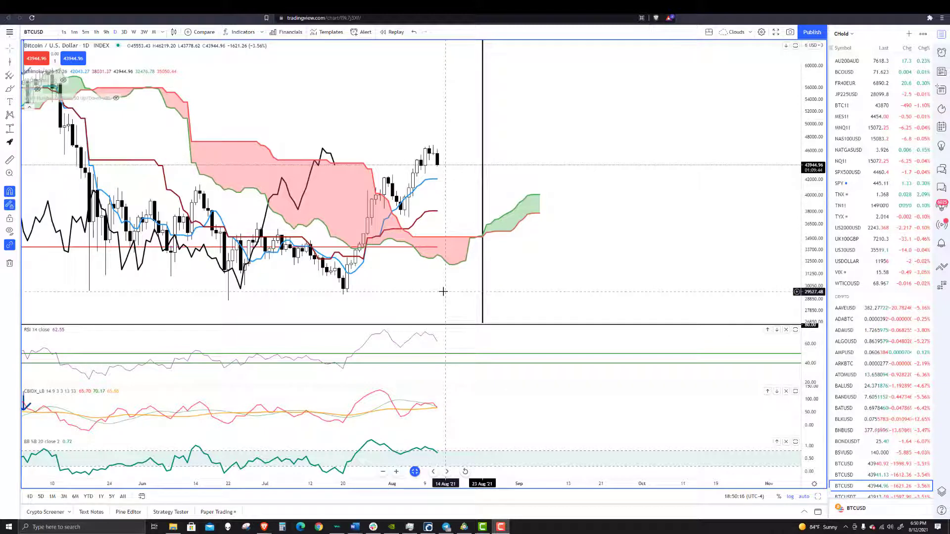
mouse_move(466, 214)
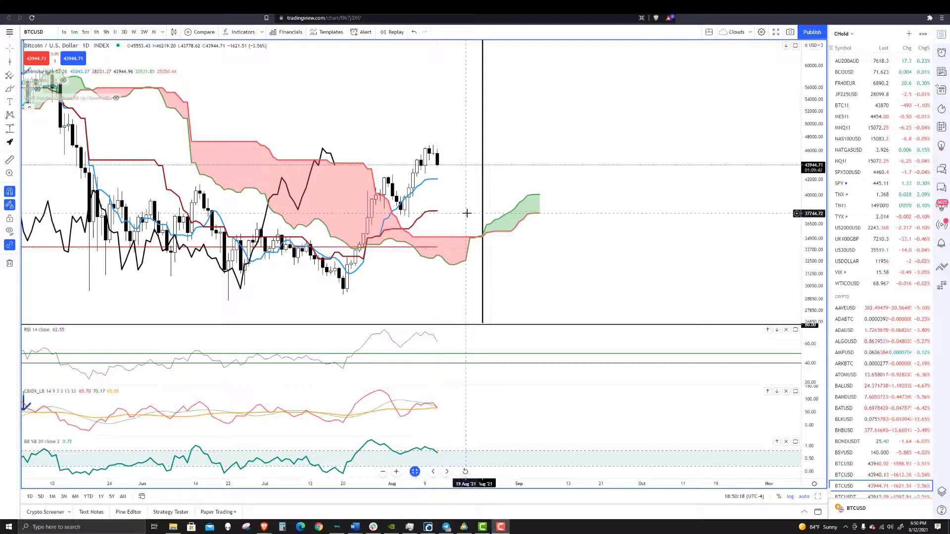
mouse_move(522, 202)
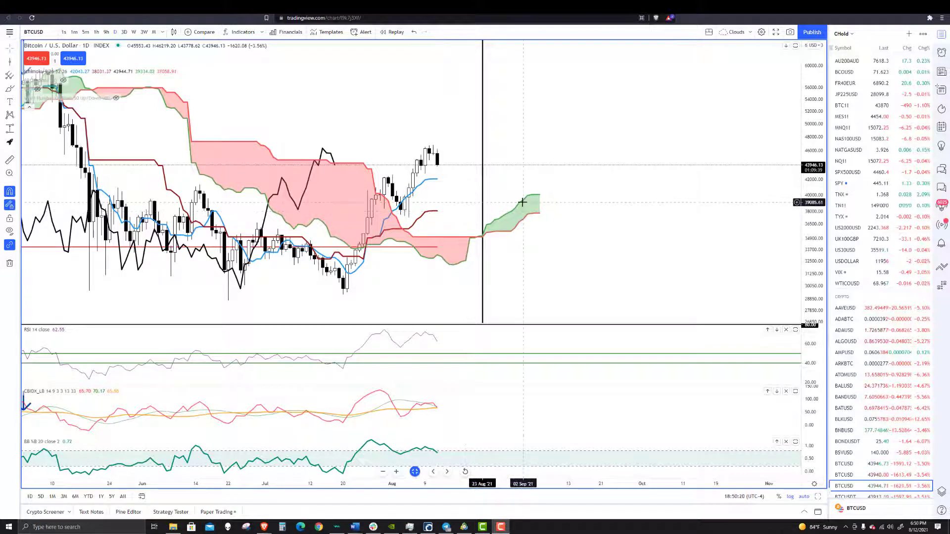
mouse_move(565, 252)
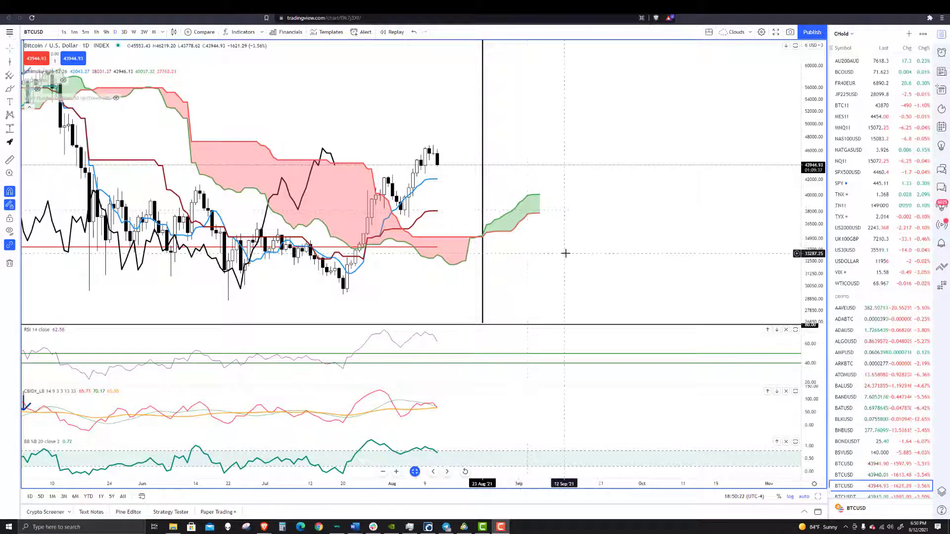